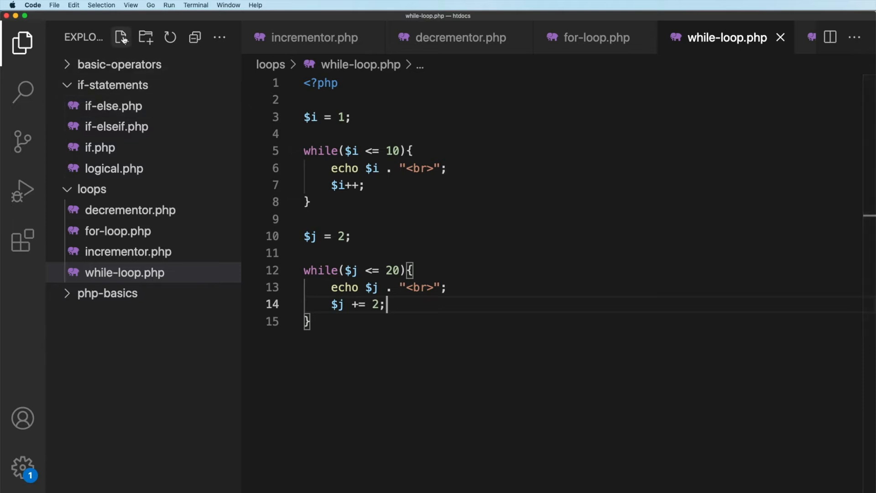
Step: Create multiples.php in the loops folder and type the <?php opening tag
left_click(121, 37)
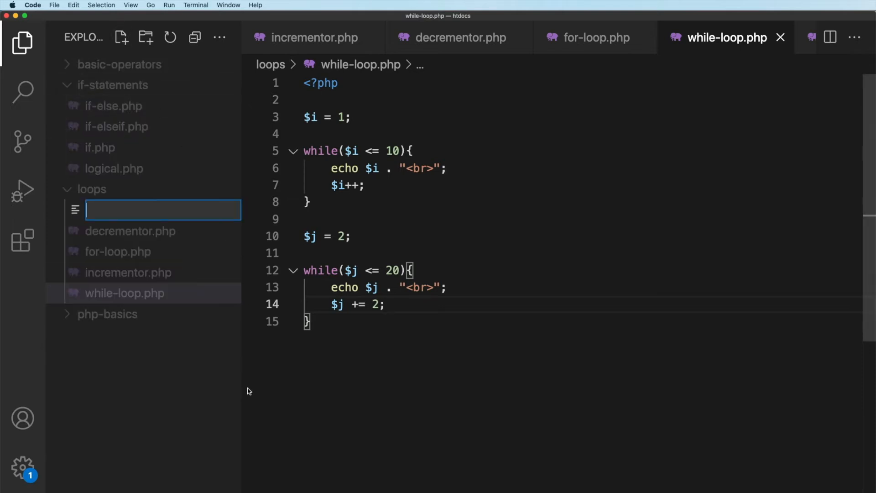
type("multiples")
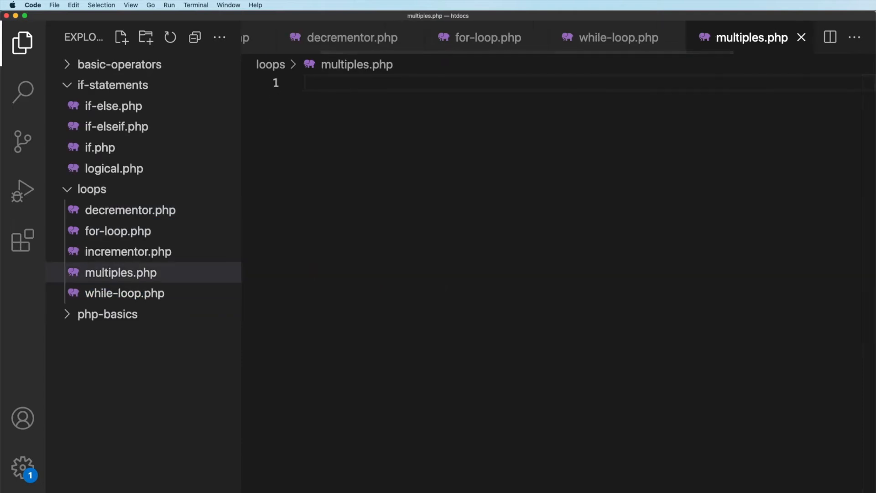
type("<?php")
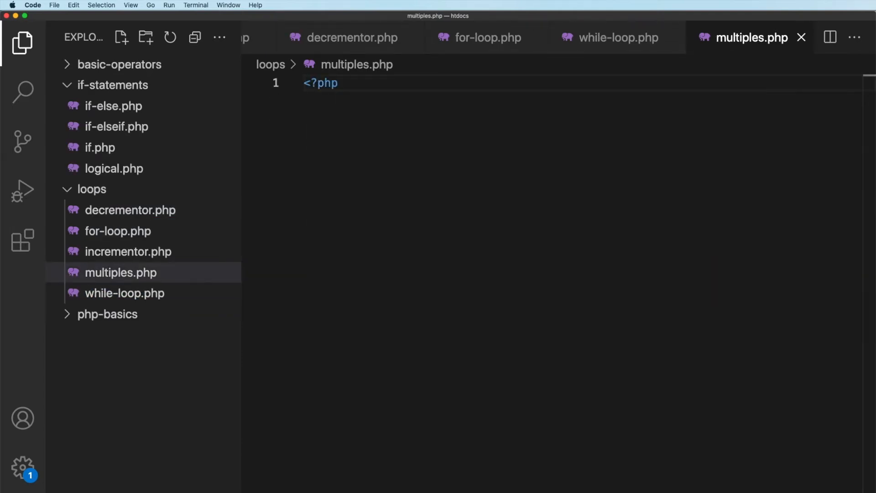
Step: Write the for loop header starting $i = 6 while $i <= 60, and save
key("Enter")
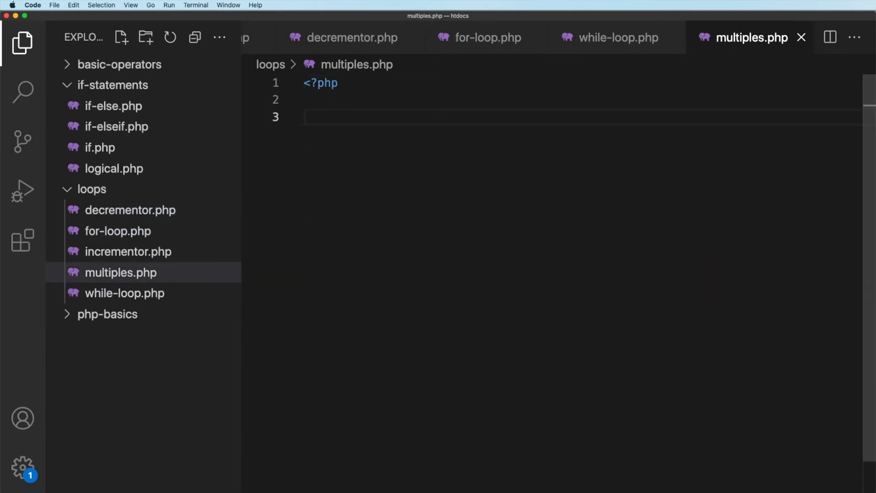
type("for")
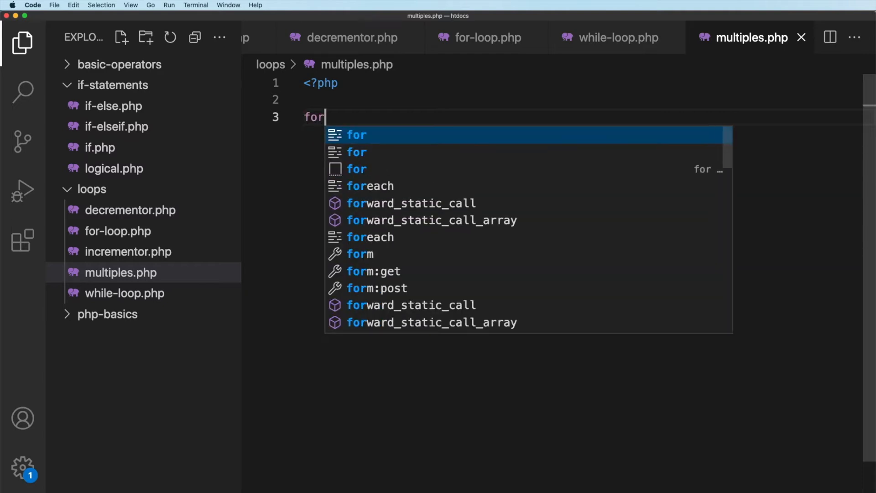
type("(){}")
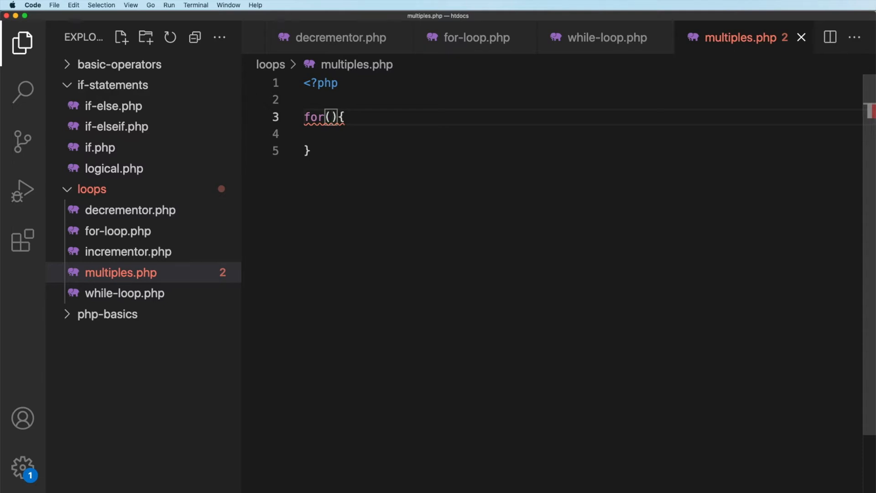
type("$i =")
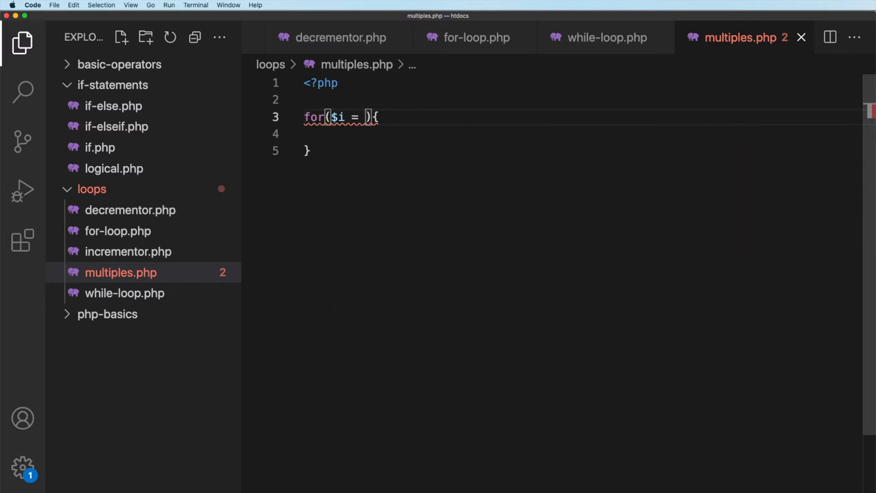
type("6;")
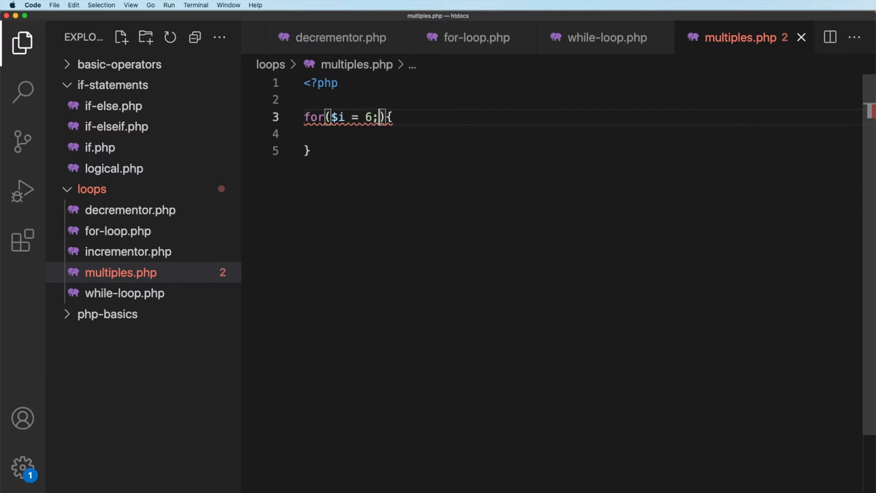
type("$i")
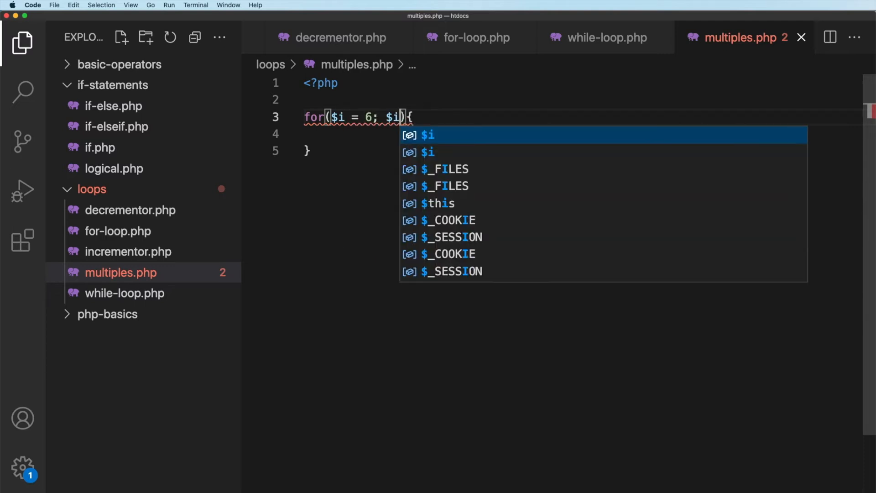
type("<=")
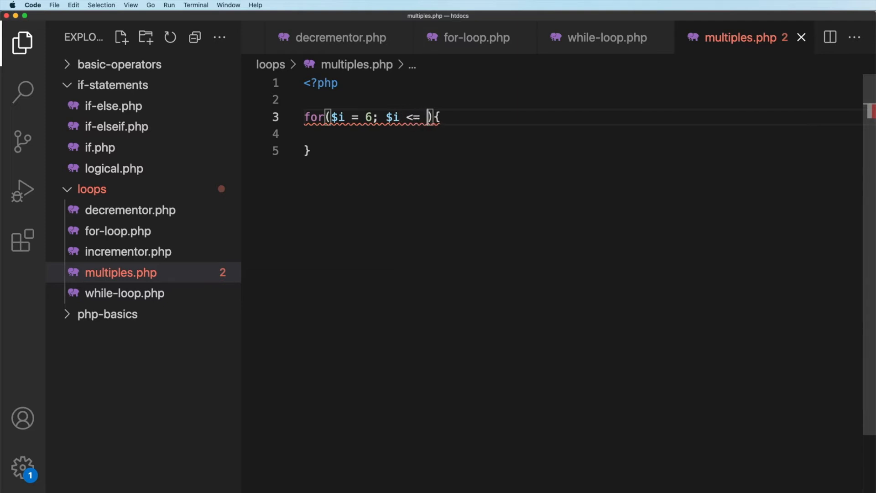
type("60;")
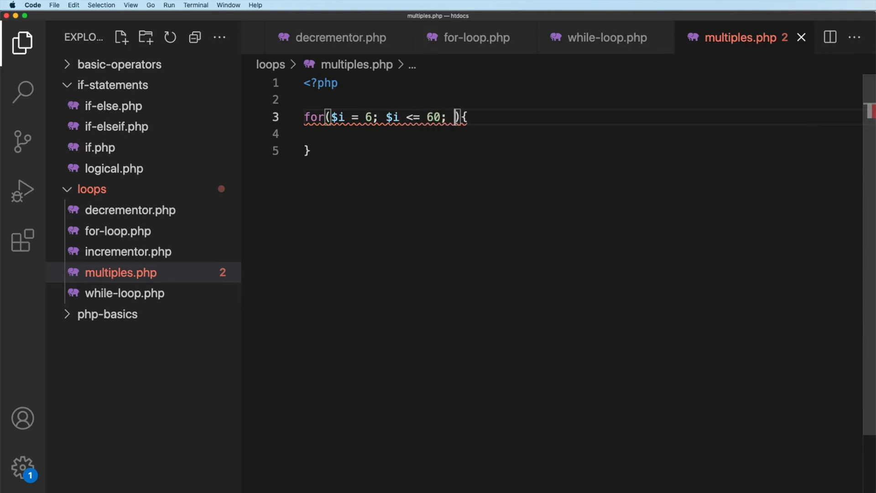
key("cmd+s")
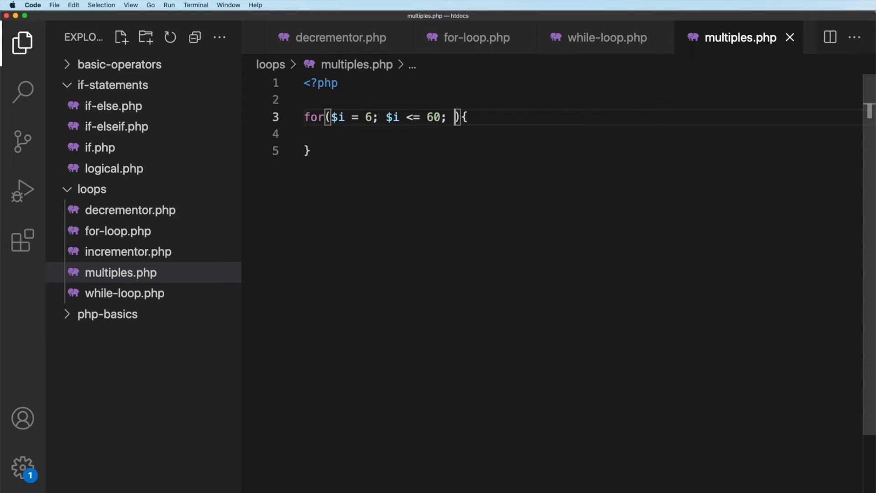
Step: Add the $i += 6 increment and an echo $i . "<br>"; body
type("$i")
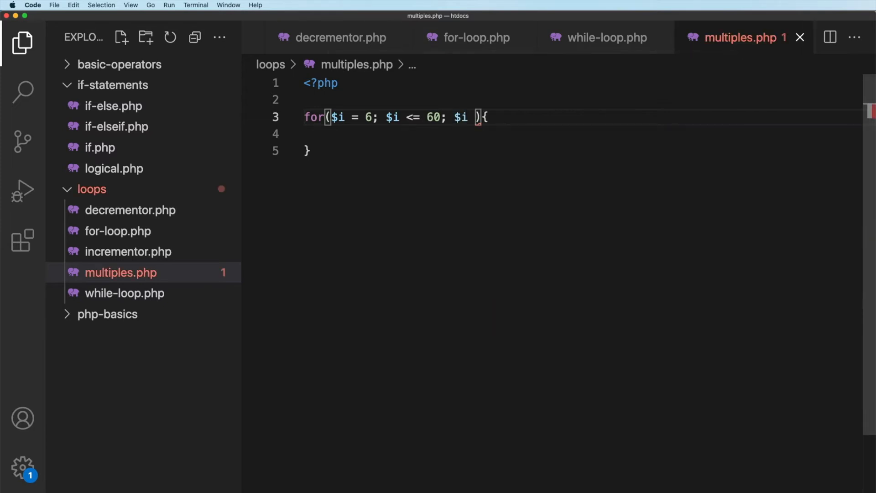
type("+= 6")
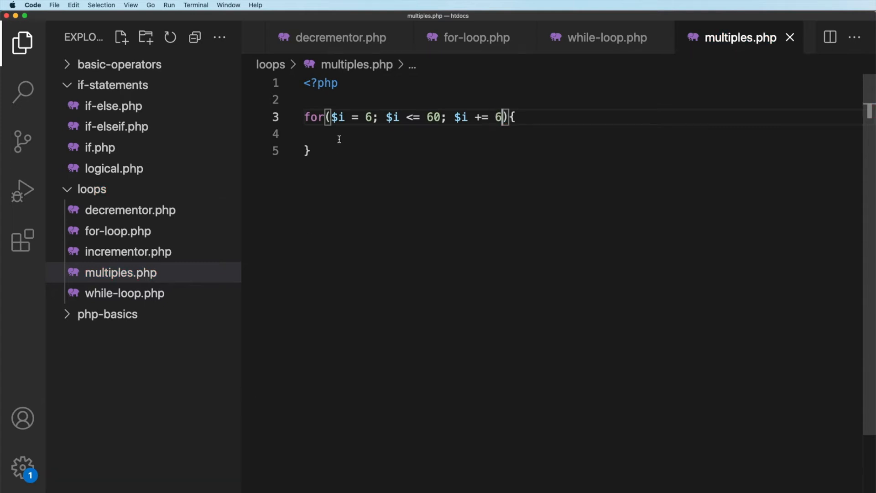
type("echo")
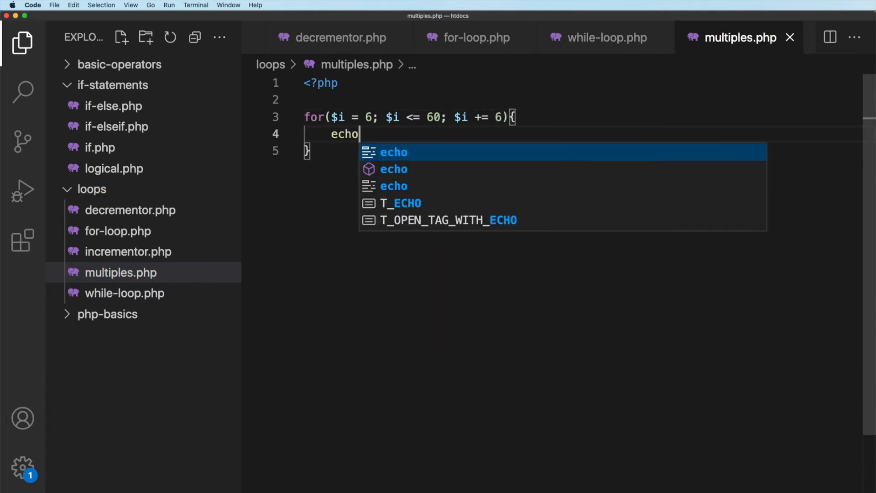
type("$i .")
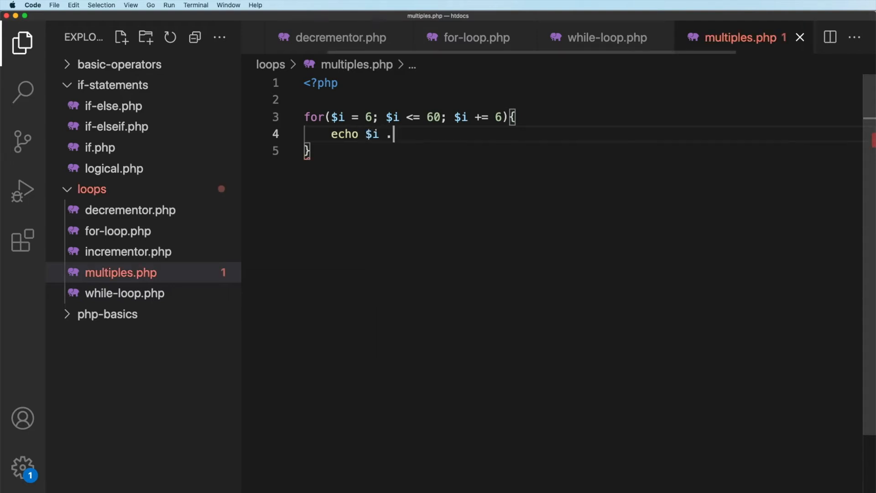
type("\"<br\"")
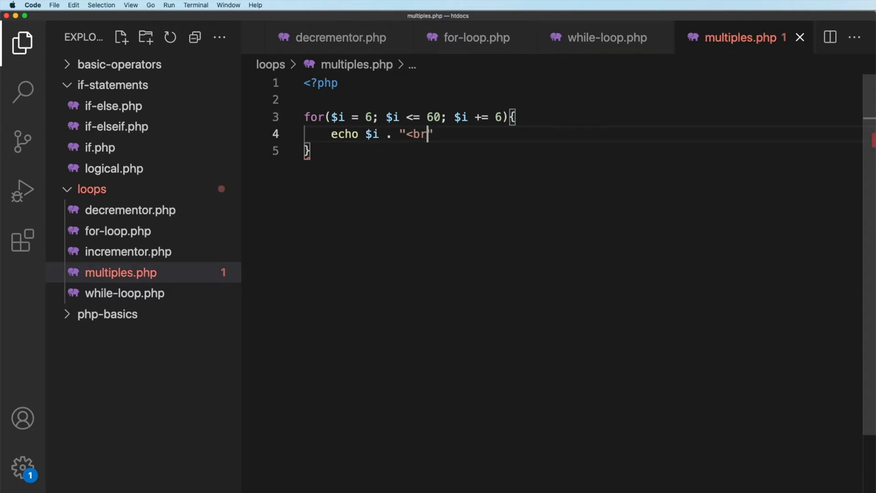
type(">\";")
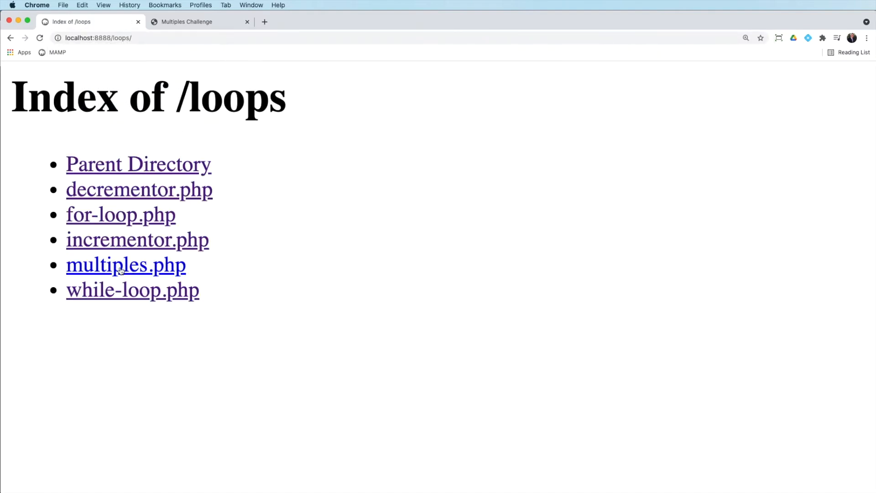
Step: Open the multiples.php link from localhost:8888/loops/ in Chrome
left_click(126, 264)
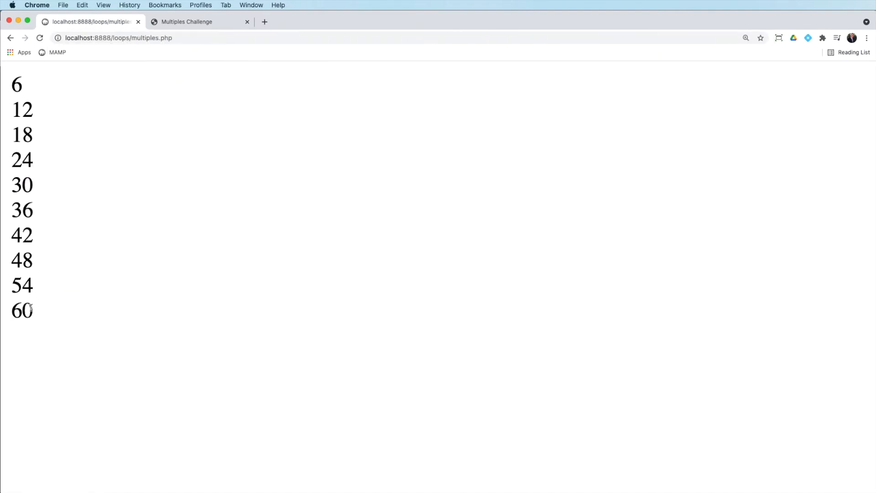
mouse_move(117, 318)
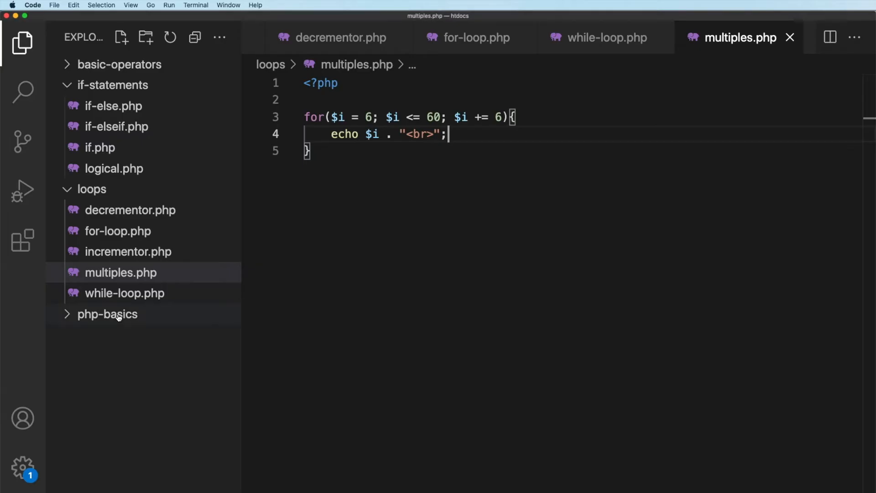
mouse_move(107, 314)
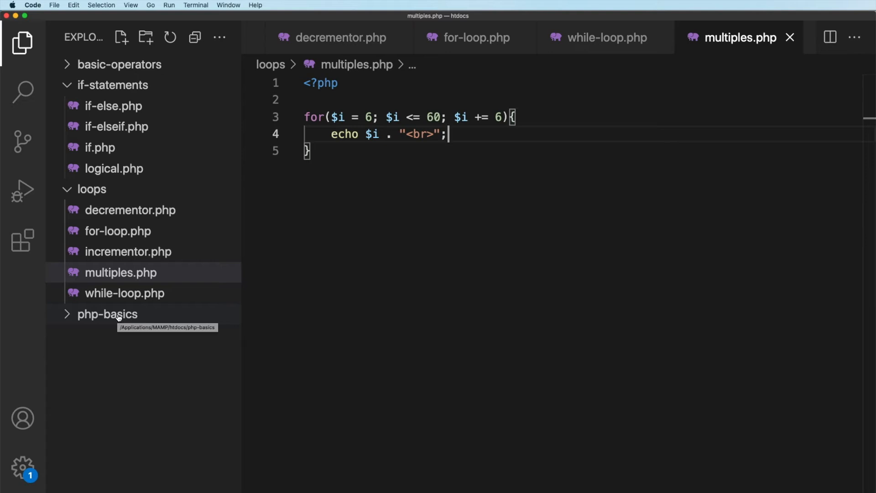
Step: Below the for loop, set $j = 6 and add an empty while($j <= 60) loop
key("Enter")
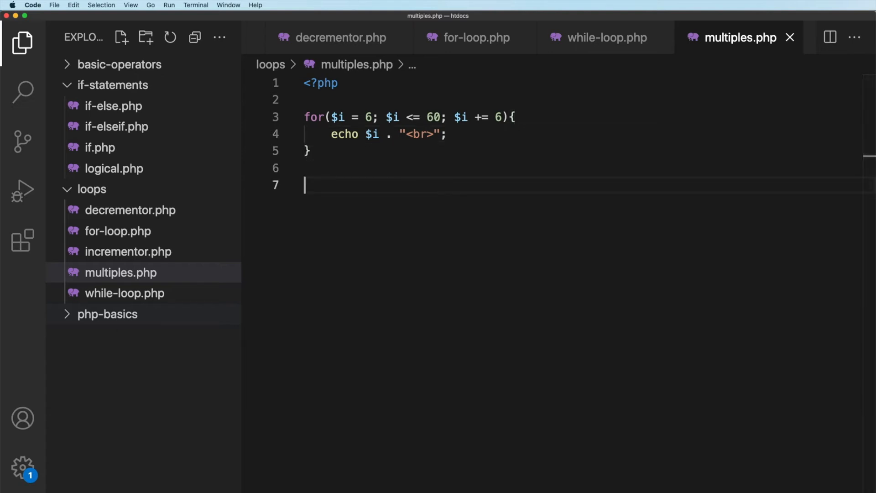
type("$j =")
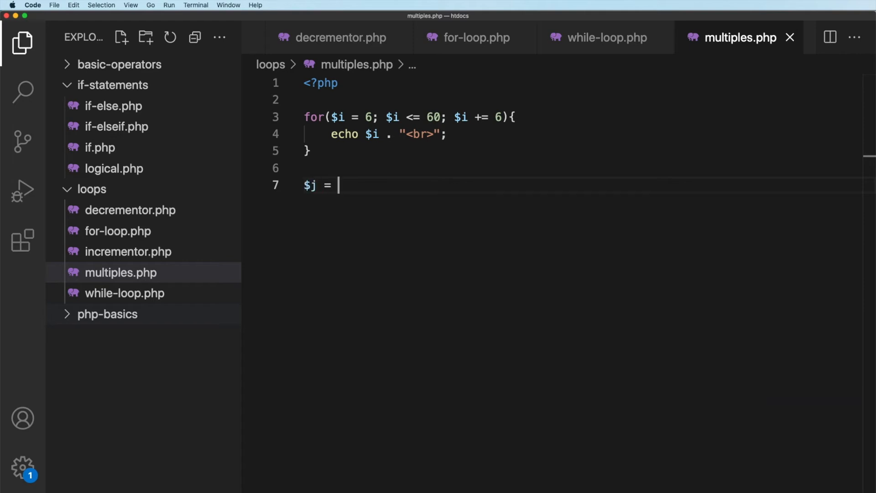
type("6;")
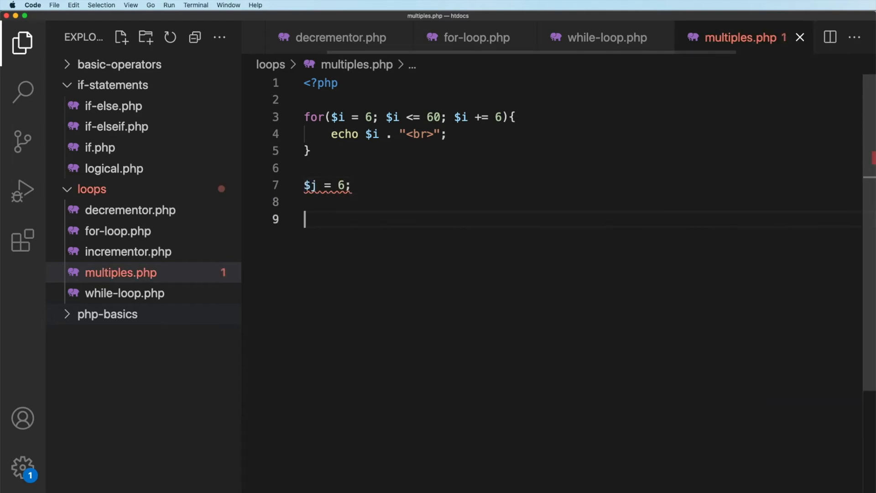
type("while")
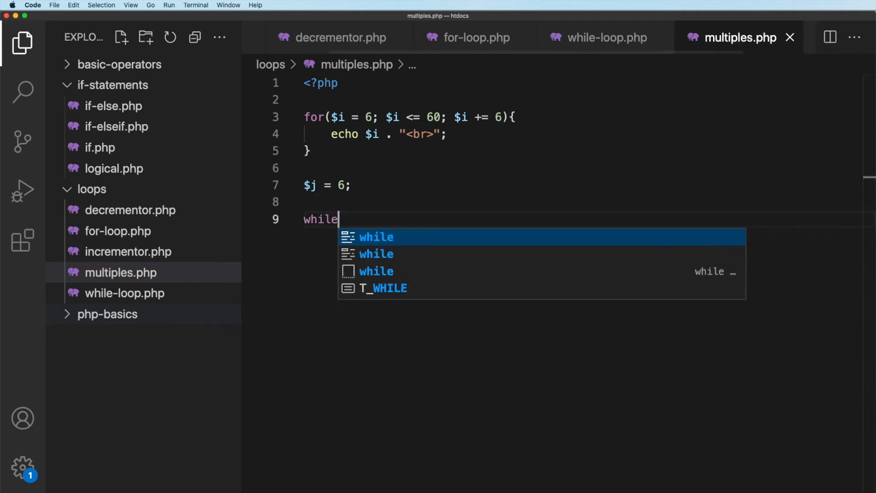
type("(){}")
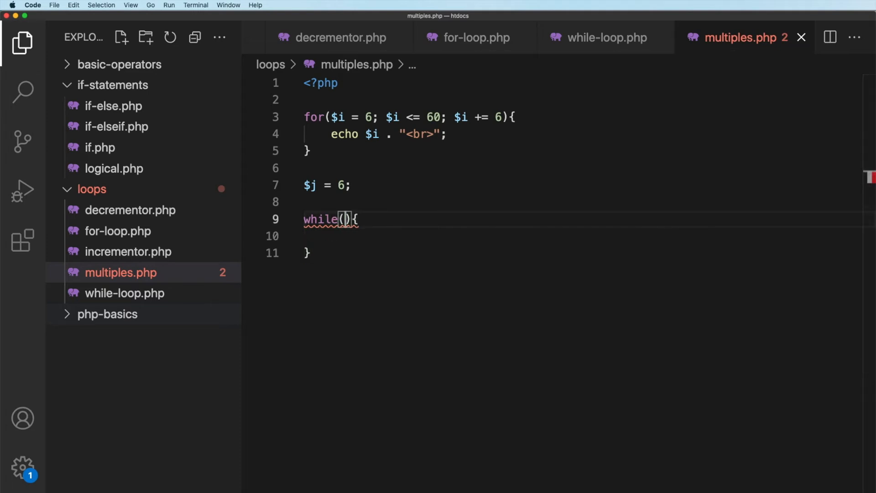
type("$j")
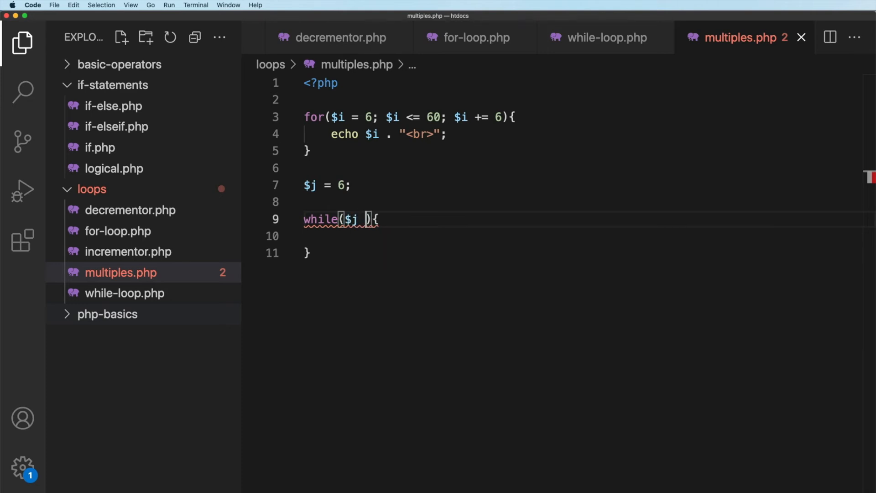
type("<= 6")
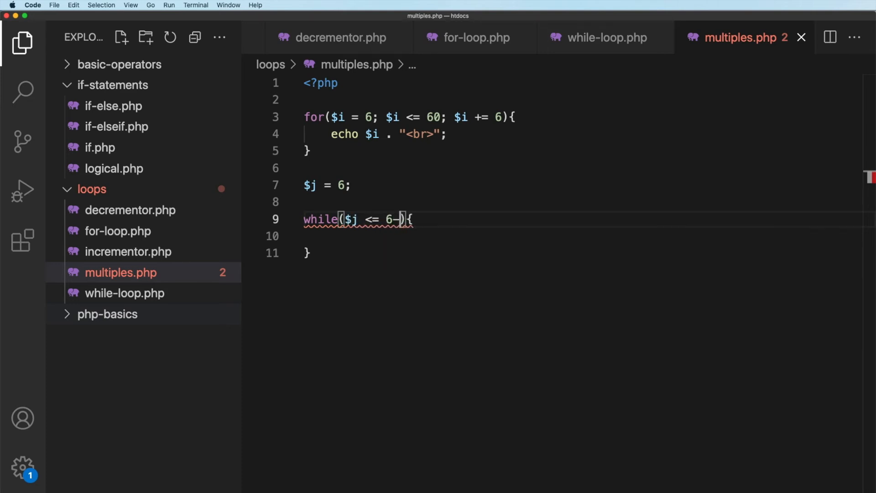
type("0")
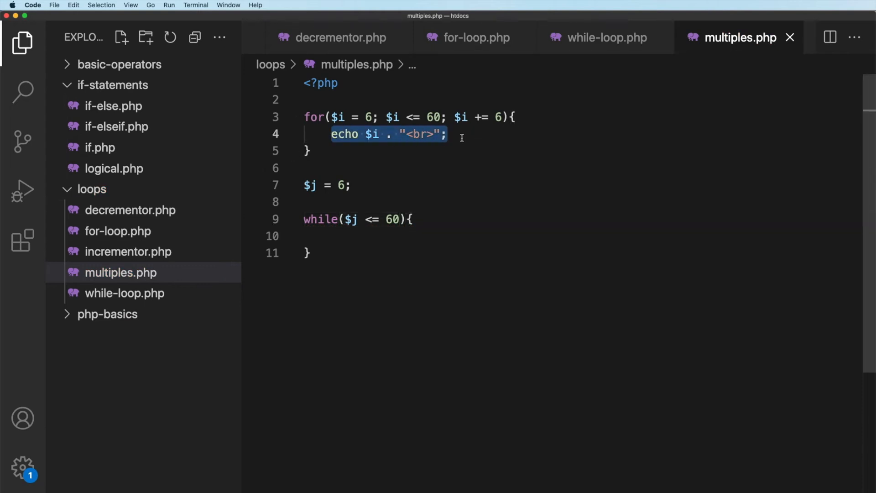
left_click(346, 236)
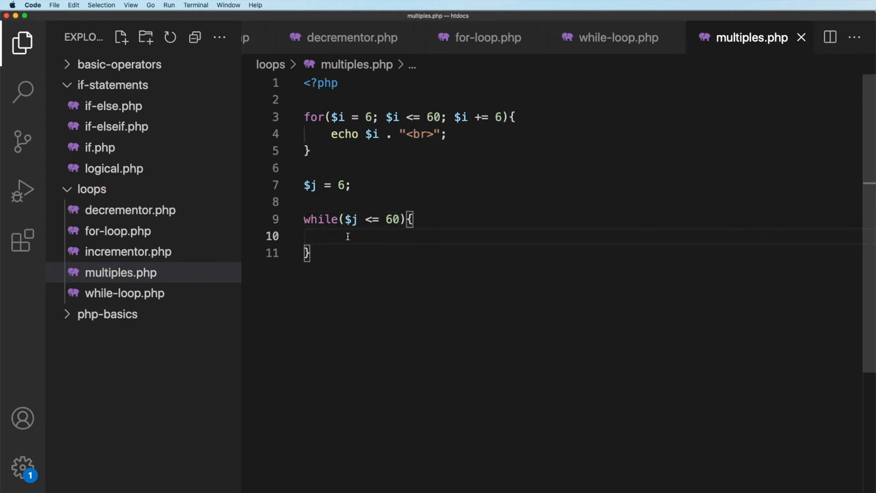
Step: Fill the while body with echo $j . "<br>"; and $j += 6;, then save
type("echo $i . \"<br>\";")
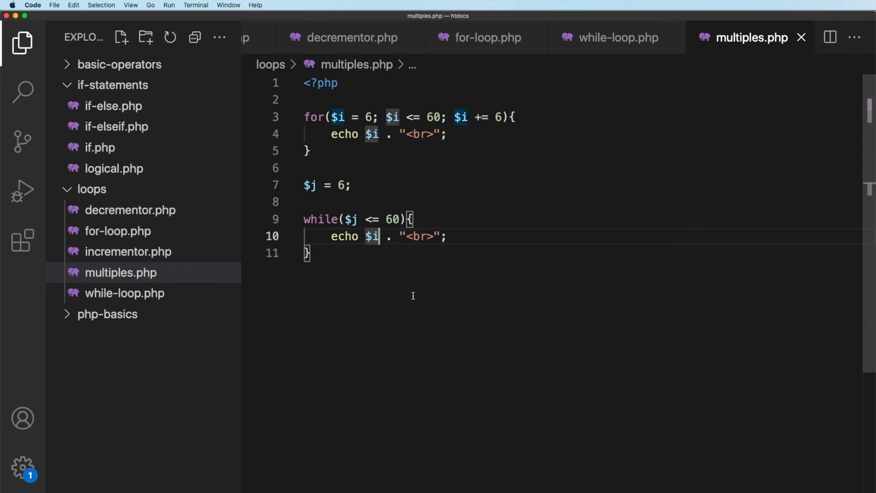
type("j")
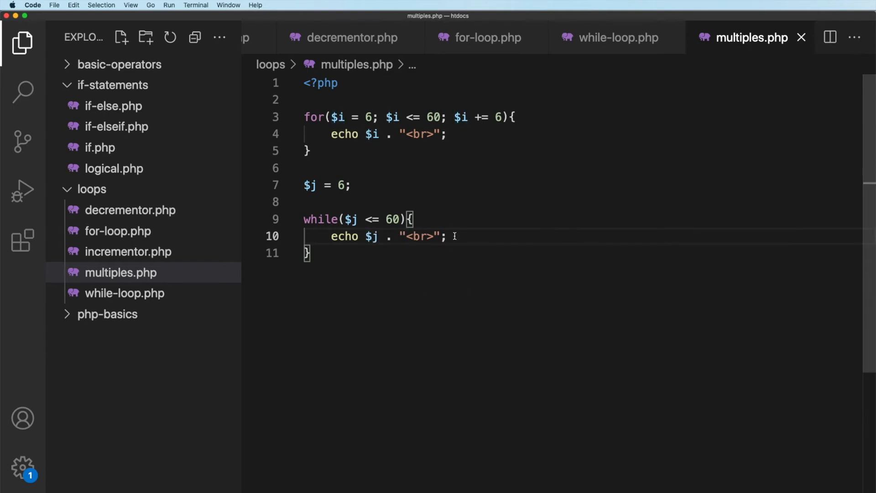
type("$")
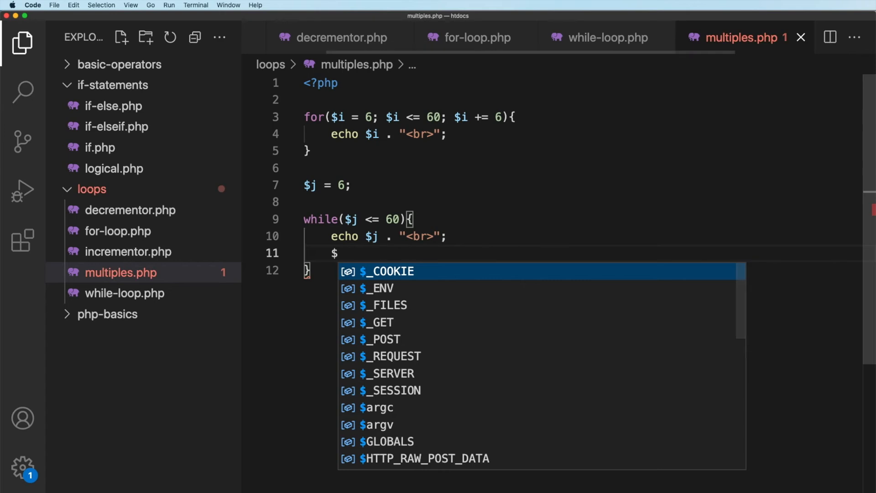
type("j +")
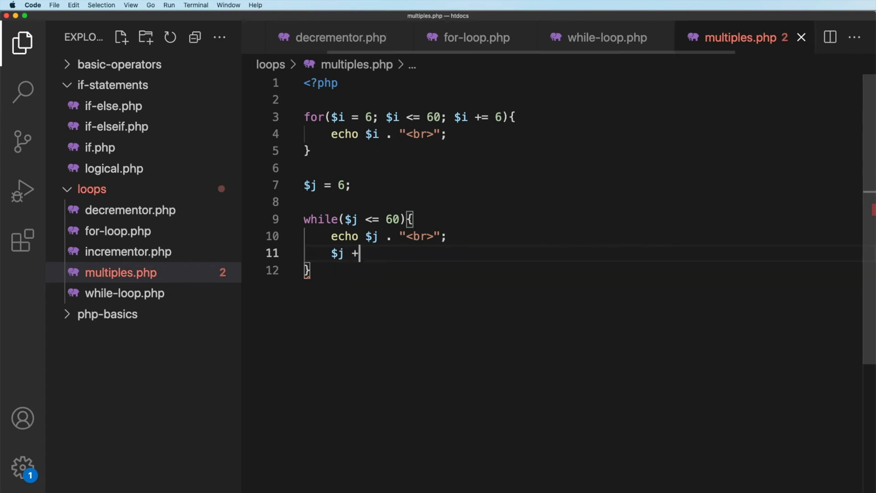
type("= 6;")
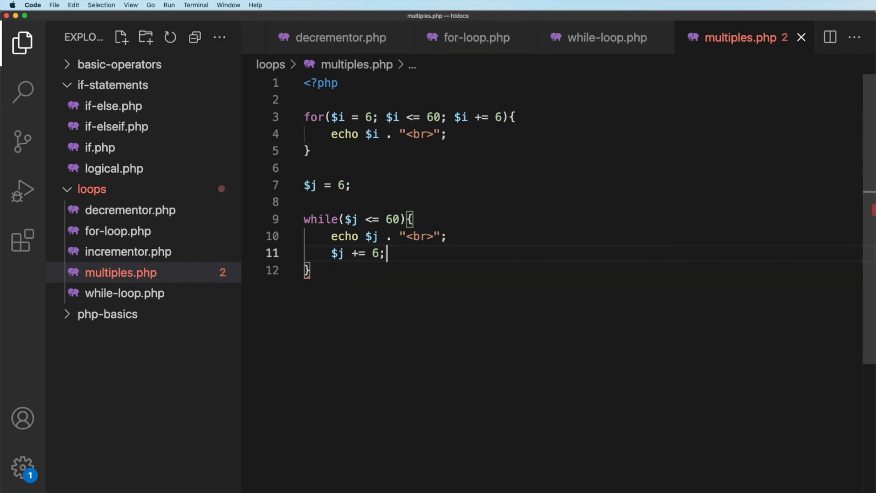
key("cmd+s")
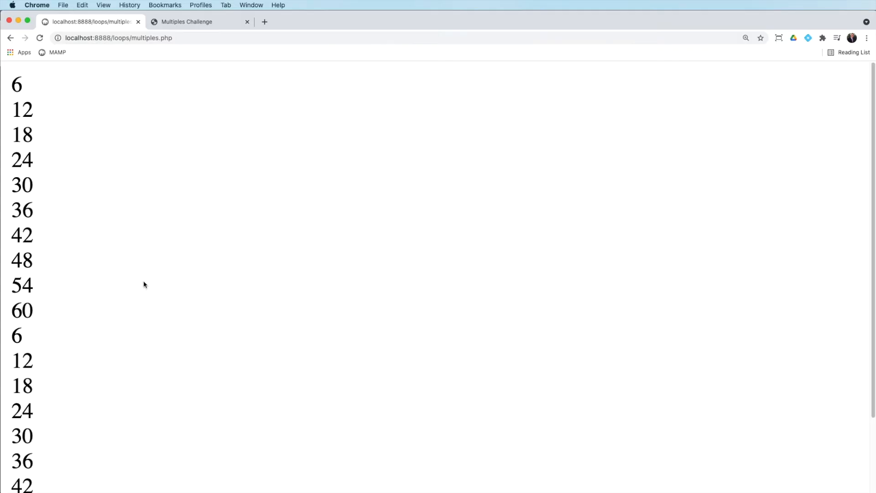
Step: Scroll the Chrome page to see both lists of multiples 6 to 60
scroll("down", 3)
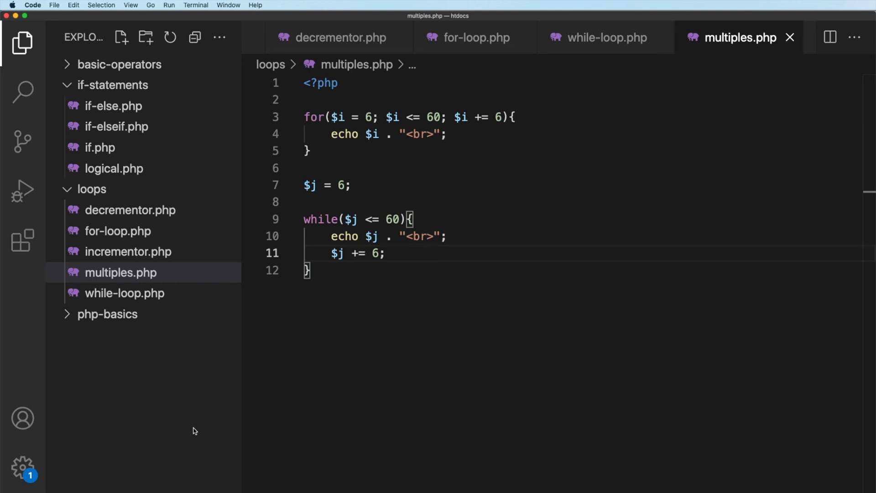
mouse_move(100, 147)
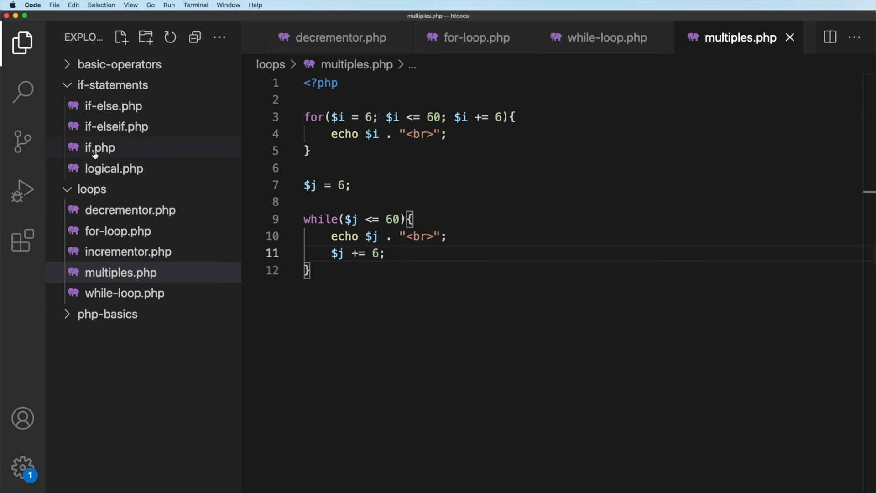
mouse_move(100, 152)
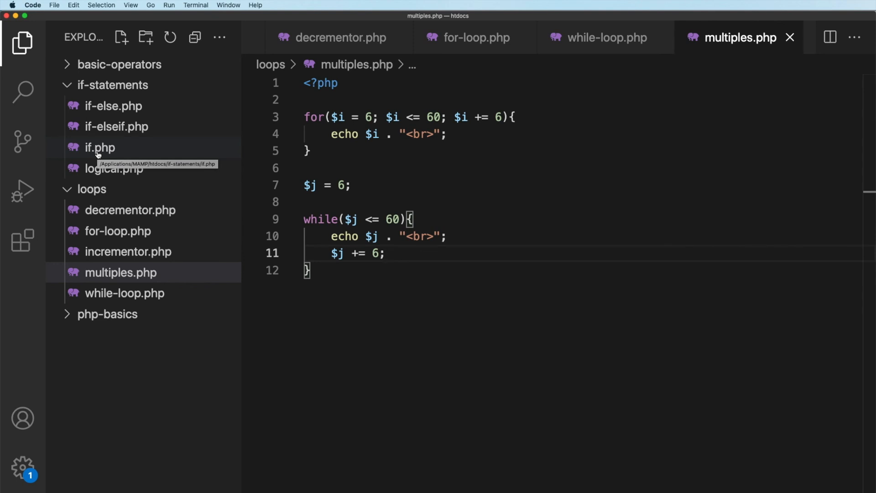